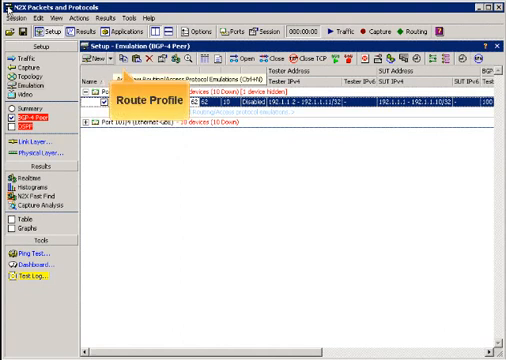
Step: Open the New drop-down to list BGP-4 route profile types for the peer
left_click(111, 57)
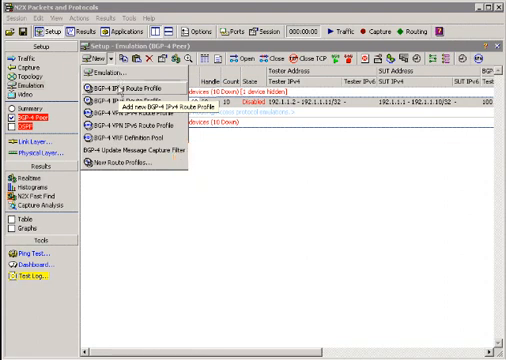
Step: Add a BGP-4 IPv4 Route Profile and review Route Profile 45's properties
left_click(145, 101)
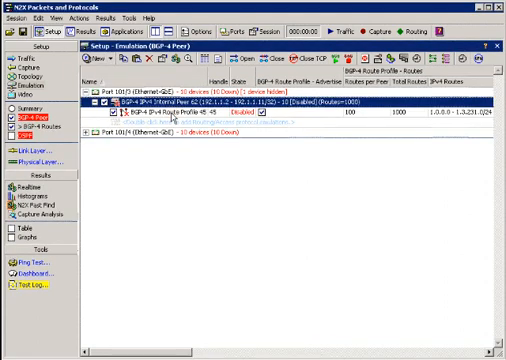
double_click(180, 117)
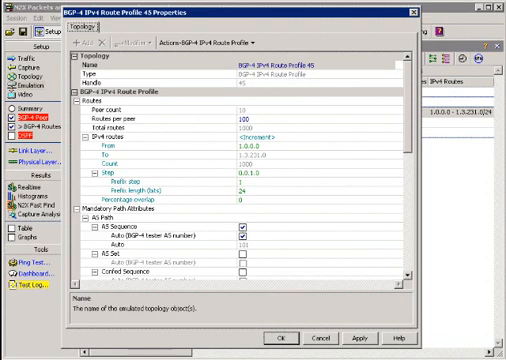
scroll("down", 3)
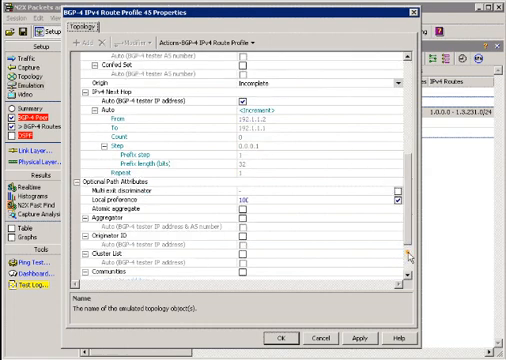
scroll("up", 3)
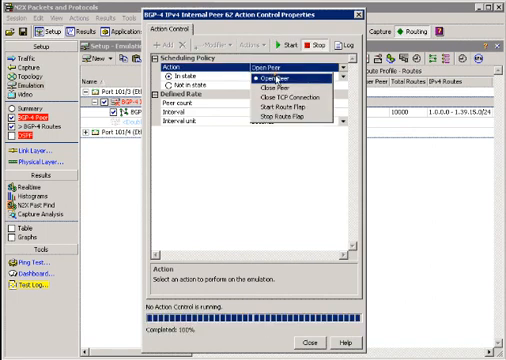
Step: Start an Open Peer action (1 peer every 5 seconds) and close action control
left_click(272, 76)
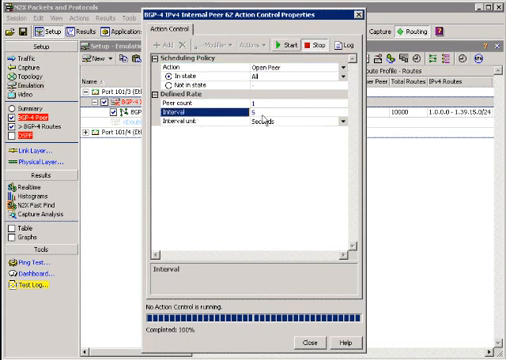
left_click(283, 46)
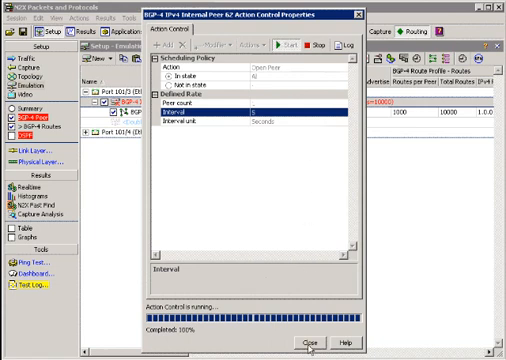
left_click(311, 343)
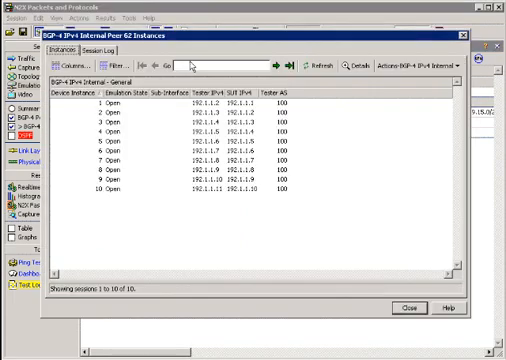
mouse_move(130, 170)
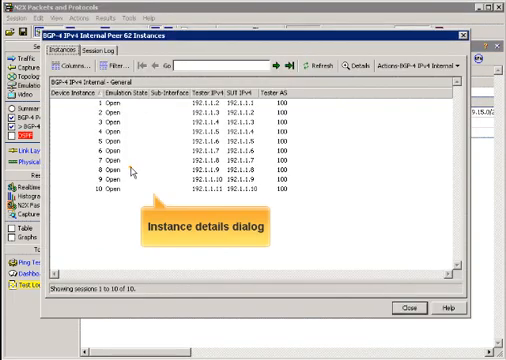
Step: Select a peer session, close instance details, and open the session filter options
left_click(200, 144)
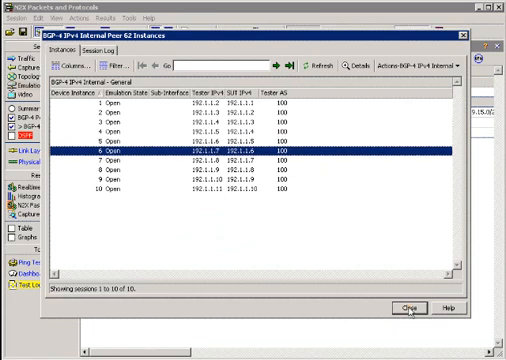
left_click(407, 307)
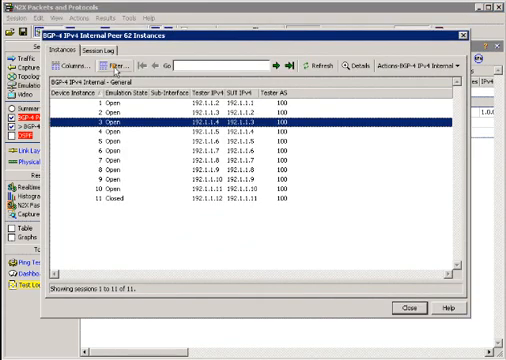
left_click(116, 64)
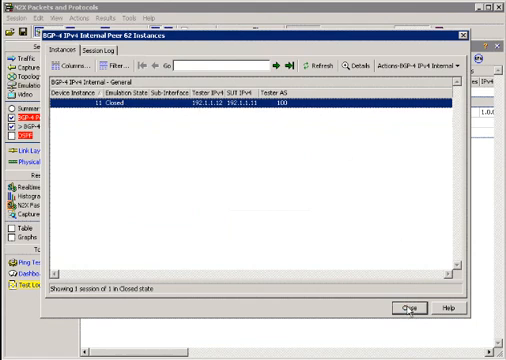
Step: Close the filtered instances list, reopen it for Peer 62, and select a session
left_click(405, 307)
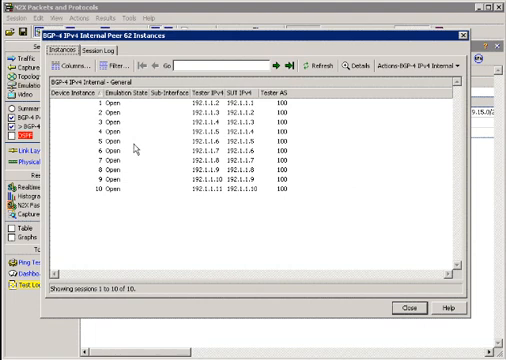
left_click(430, 63)
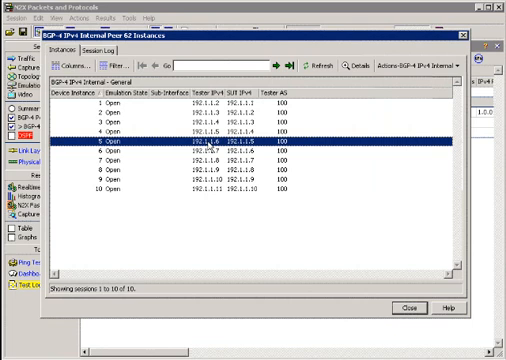
left_click(307, 64)
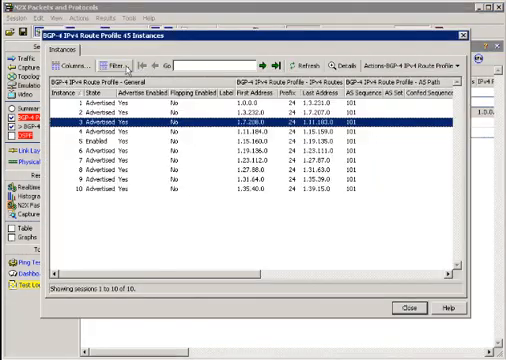
Step: Filter Route Profile 45 instances to BGP-4 IPv4 Internal peers in Open state
left_click(103, 66)
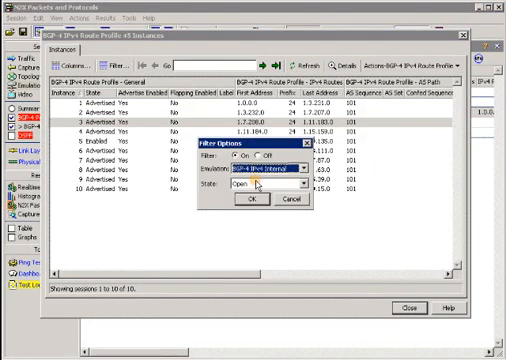
left_click(248, 199)
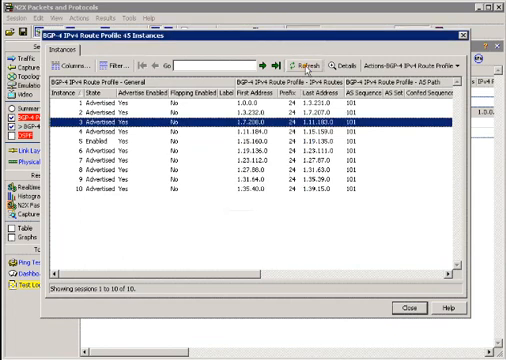